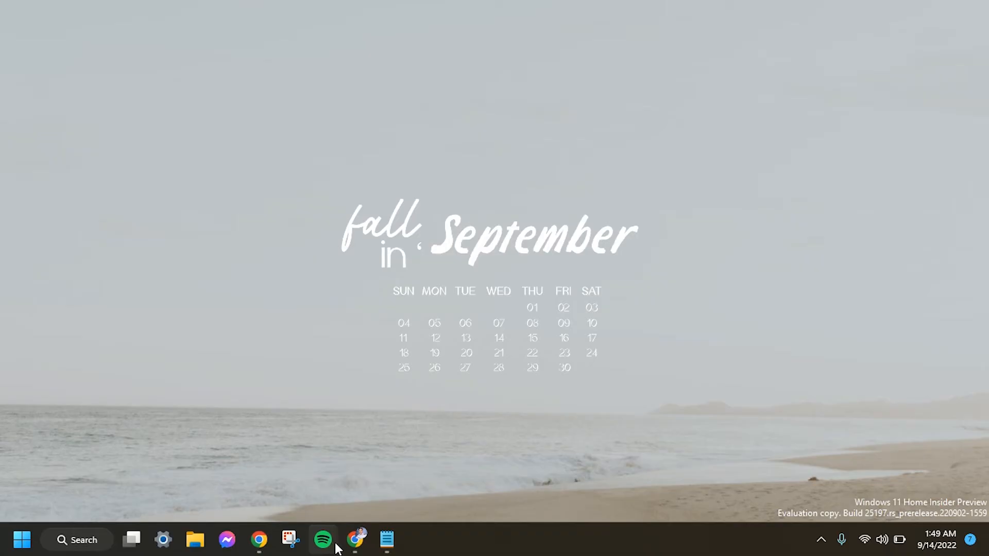
# Step: Launch Google Chrome from the taskbar
pyautogui.click(355, 539)
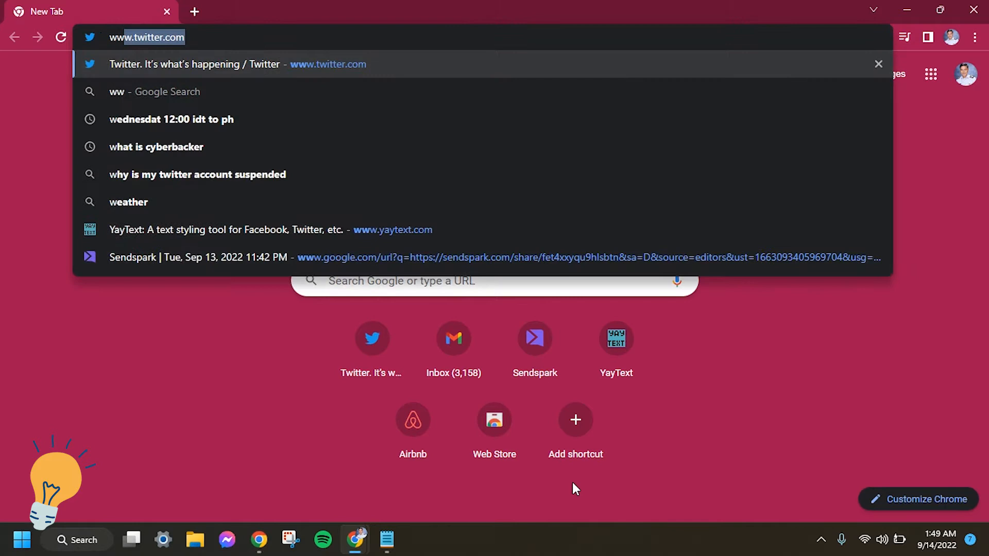
pyautogui.write('www.twitter.com')
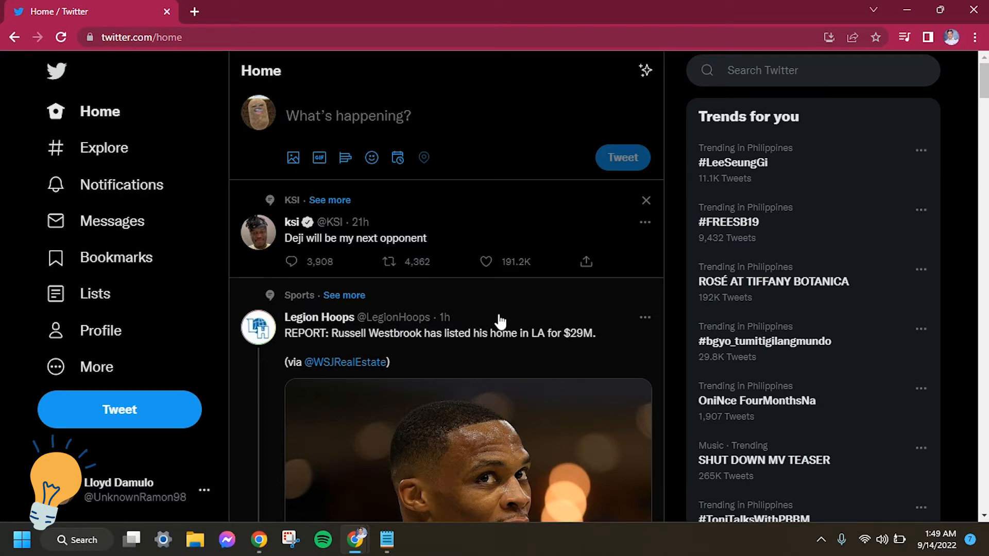
pyautogui.click(347, 115)
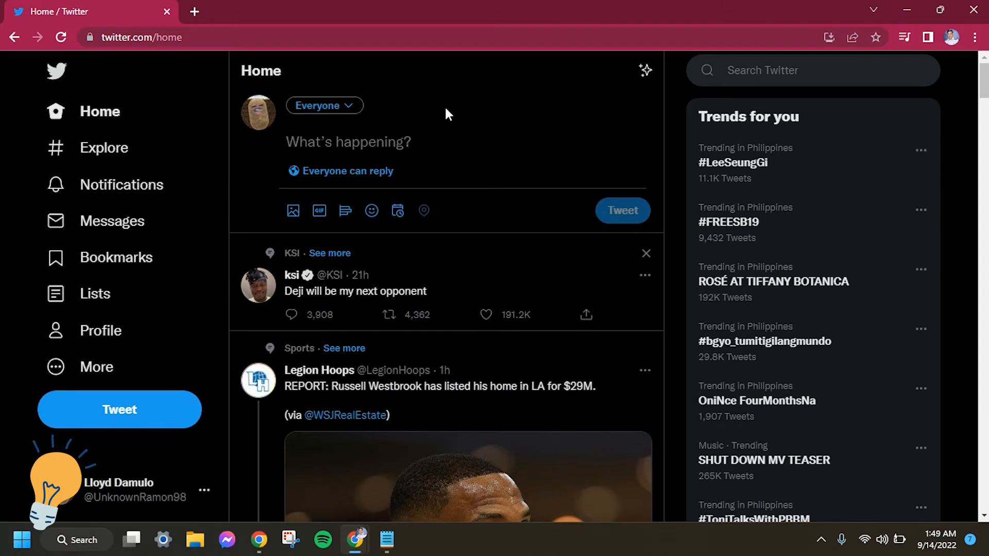
pyautogui.write('Hello Wor')
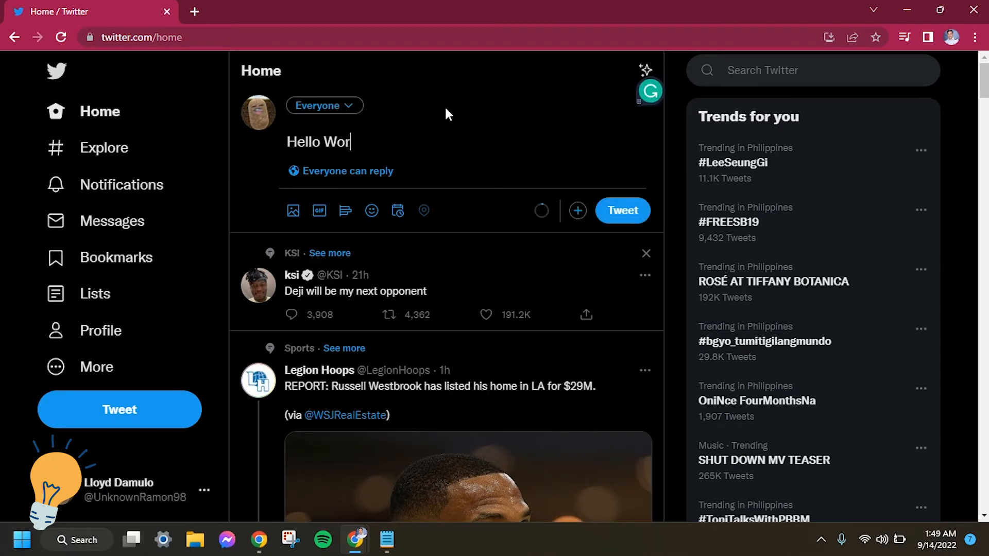
pyautogui.write('ld!')
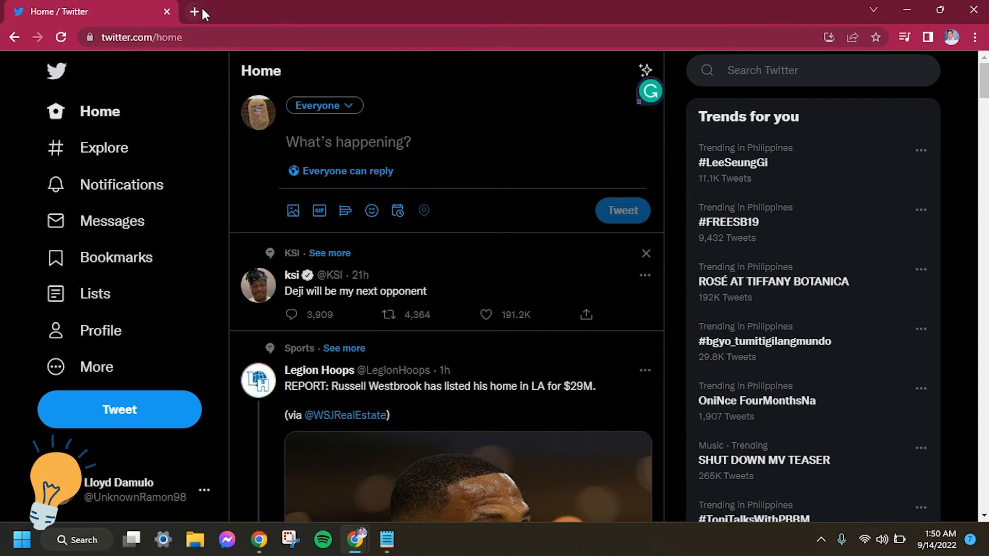
# Step: Open yaytext.com in a new tab and replace its input with 'Hello World!'
pyautogui.click(196, 11)
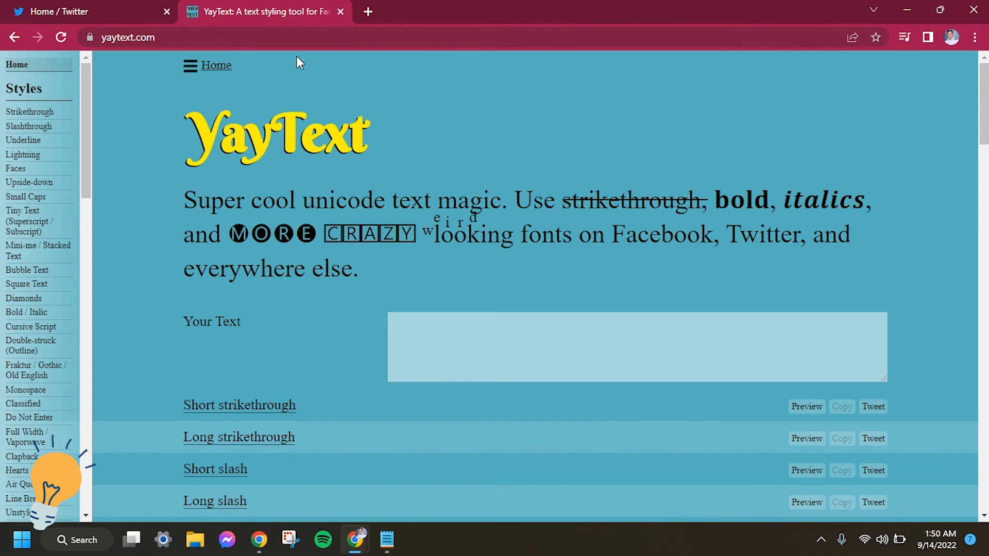
pyautogui.write('Hello text string m')
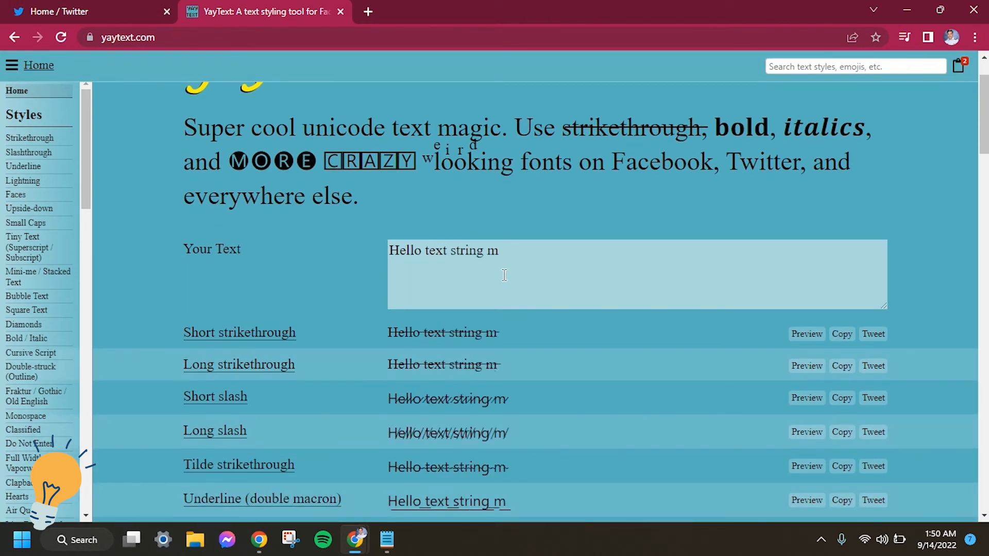
pyautogui.click(505, 274)
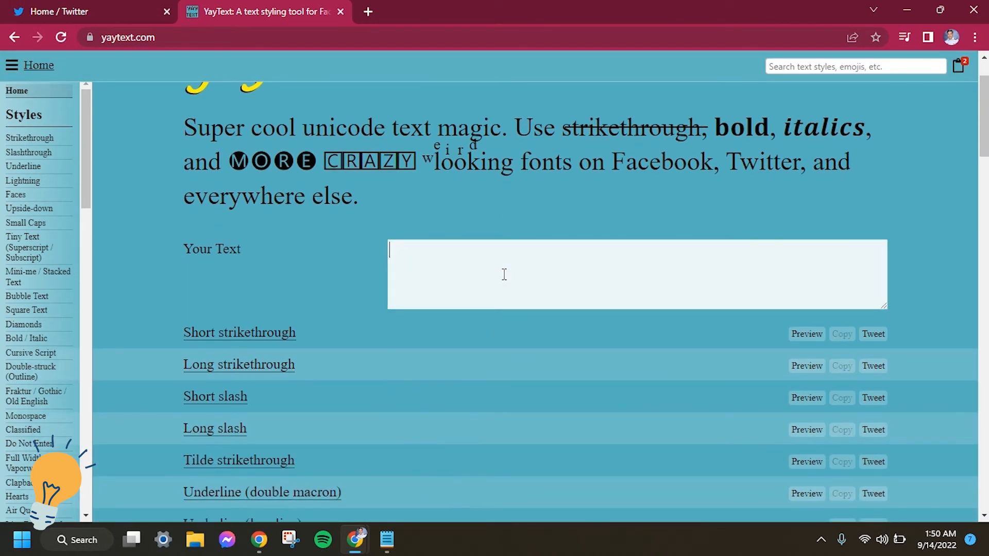
pyautogui.write('Hello World')
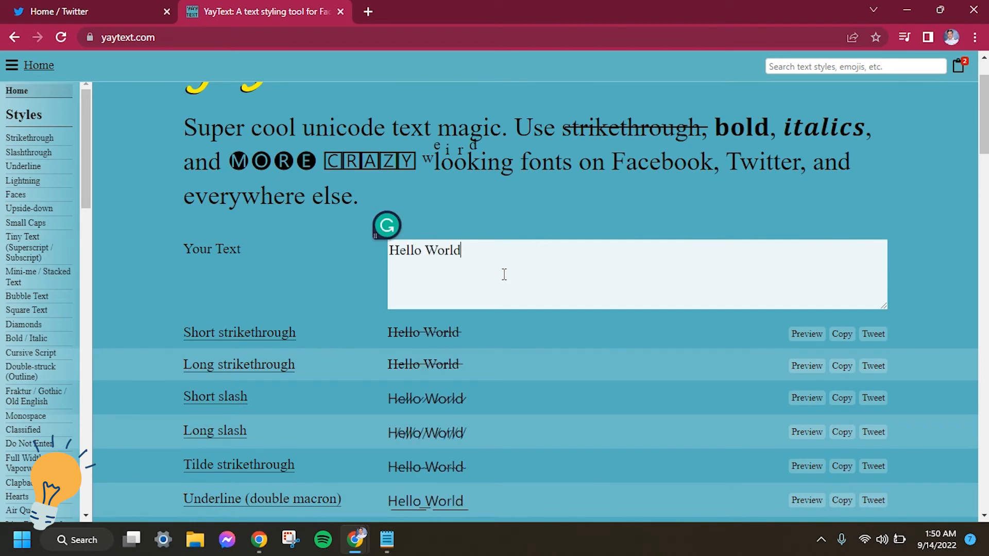
pyautogui.write('!')
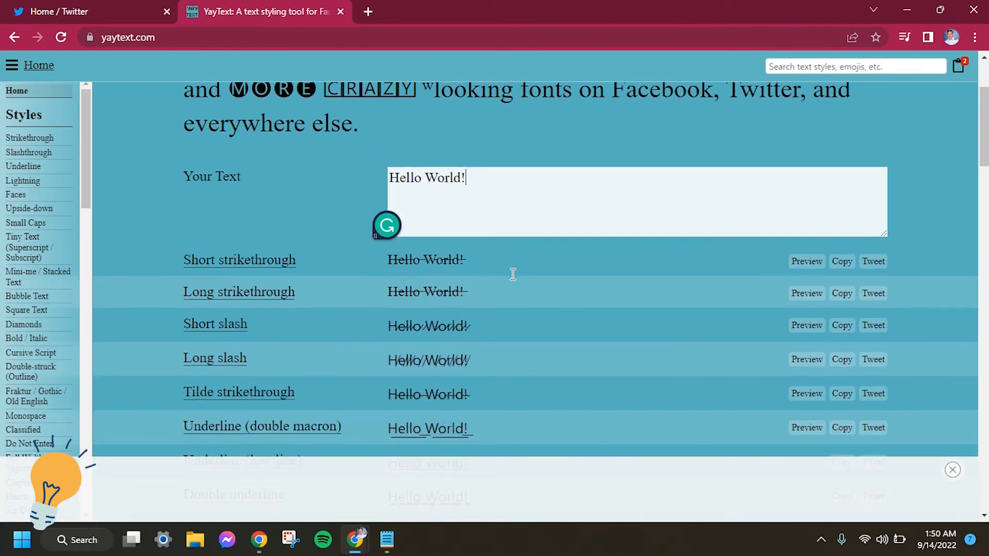
# Step: Copy the Bold (sans) 'Hello World!' and return to the Twitter tab
pyautogui.scroll(-3)
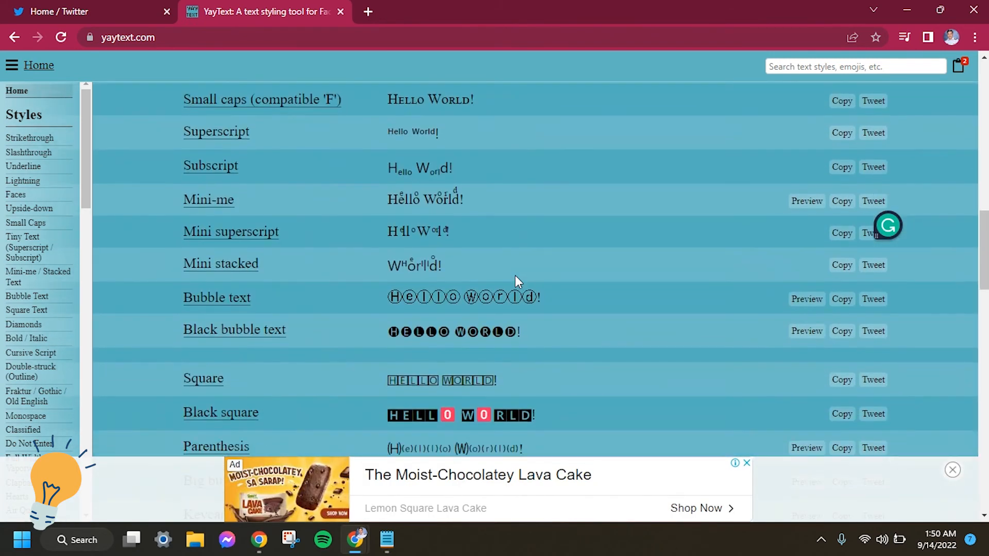
pyautogui.scroll(-3)
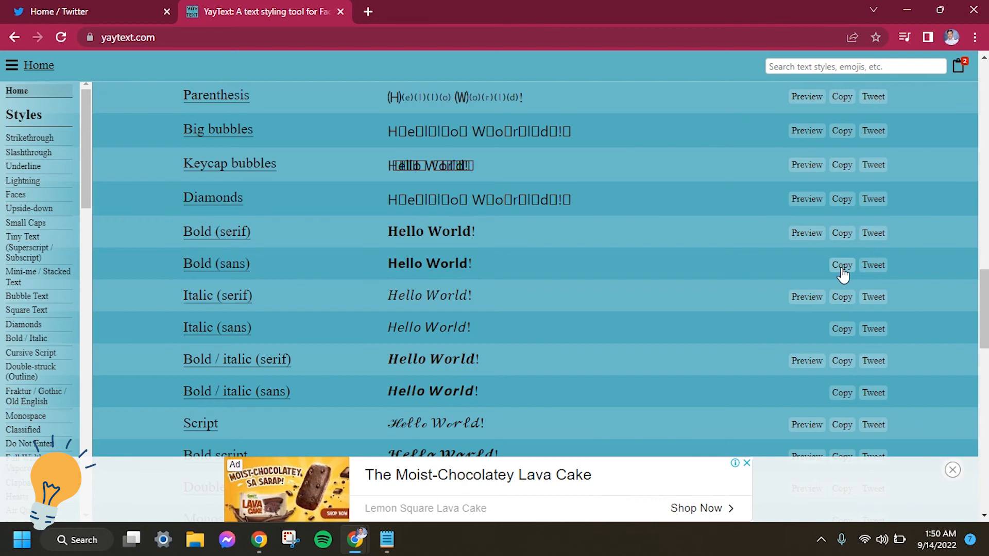
pyautogui.click(841, 264)
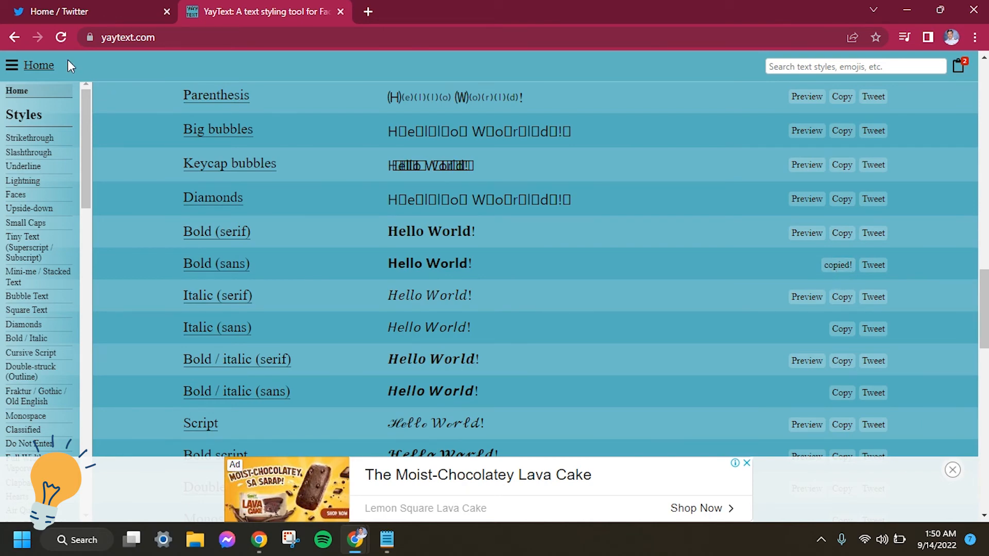
pyautogui.click(88, 12)
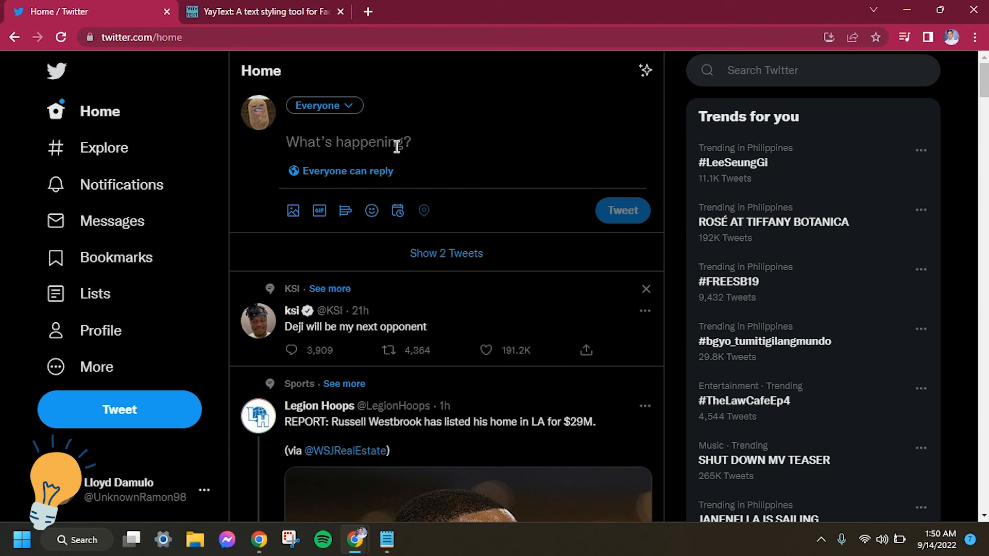
# Step: Paste the bold 'Hello World!' into the 'What's happening?' composer
pyautogui.write('Hello World!')
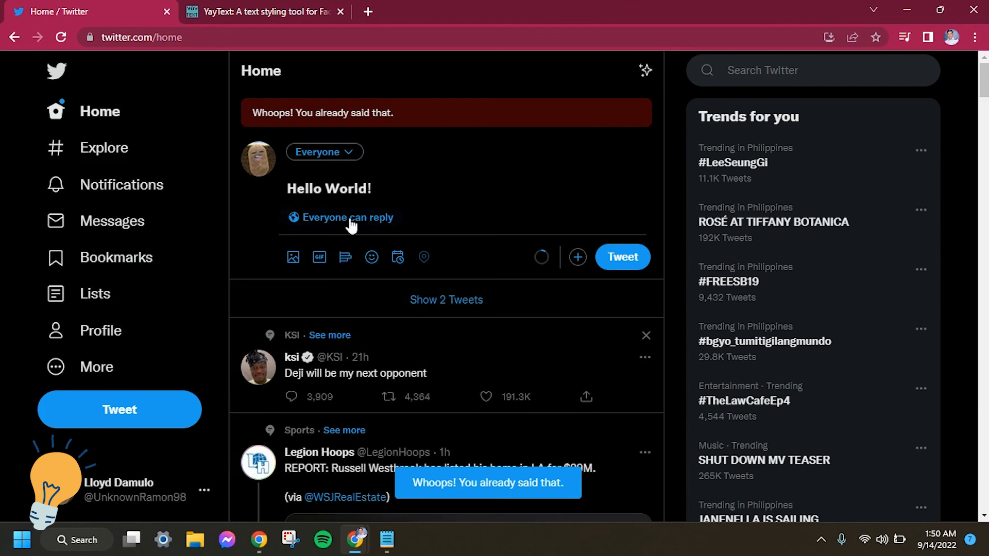
pyautogui.moveTo(401, 200)
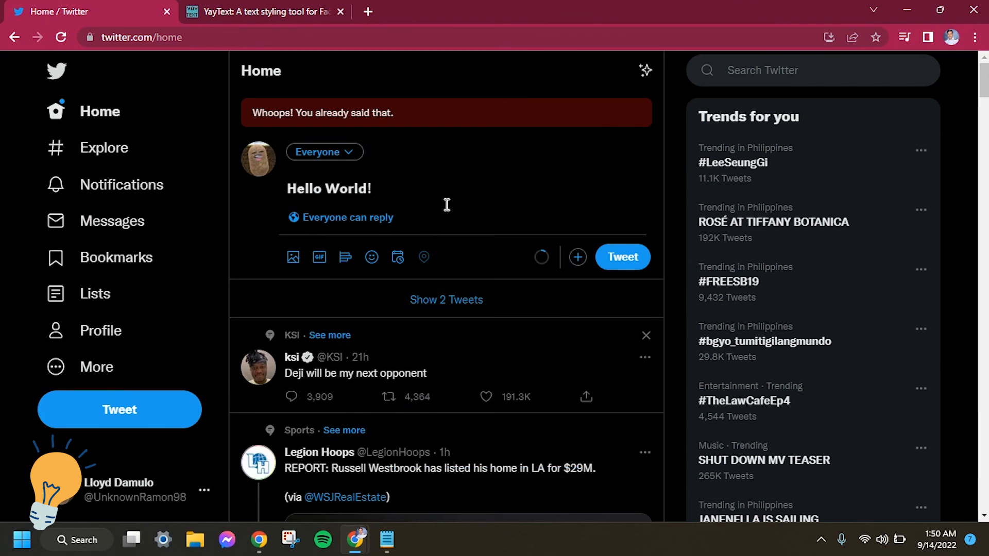
pyautogui.moveTo(458, 200)
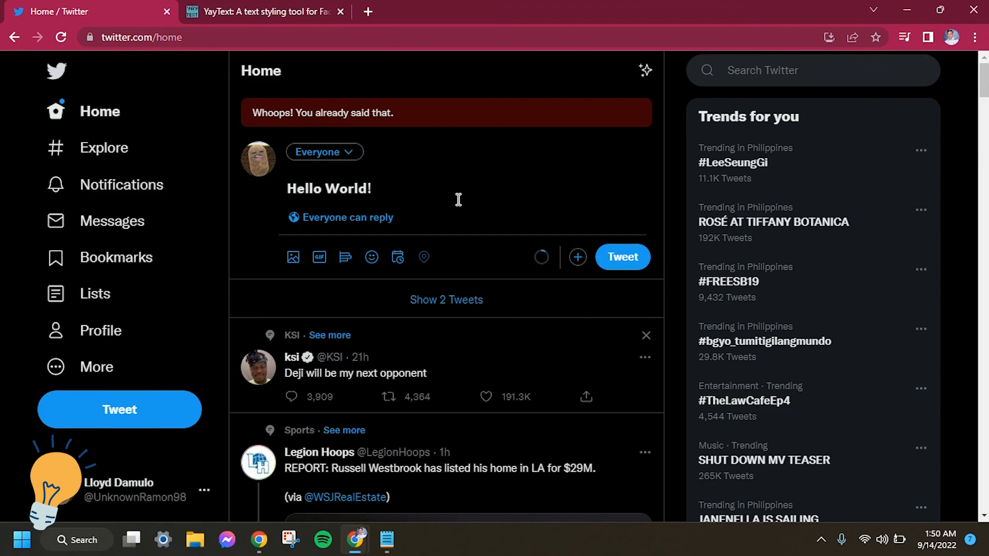